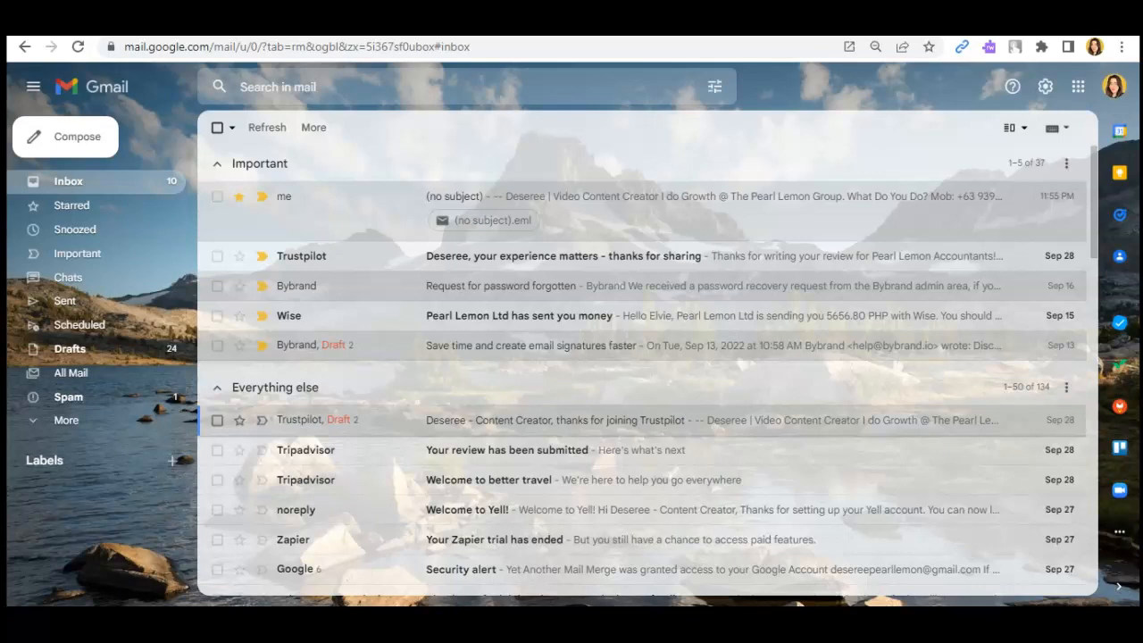
{"action": "mouse_move", "coordinate": [823, 261]}
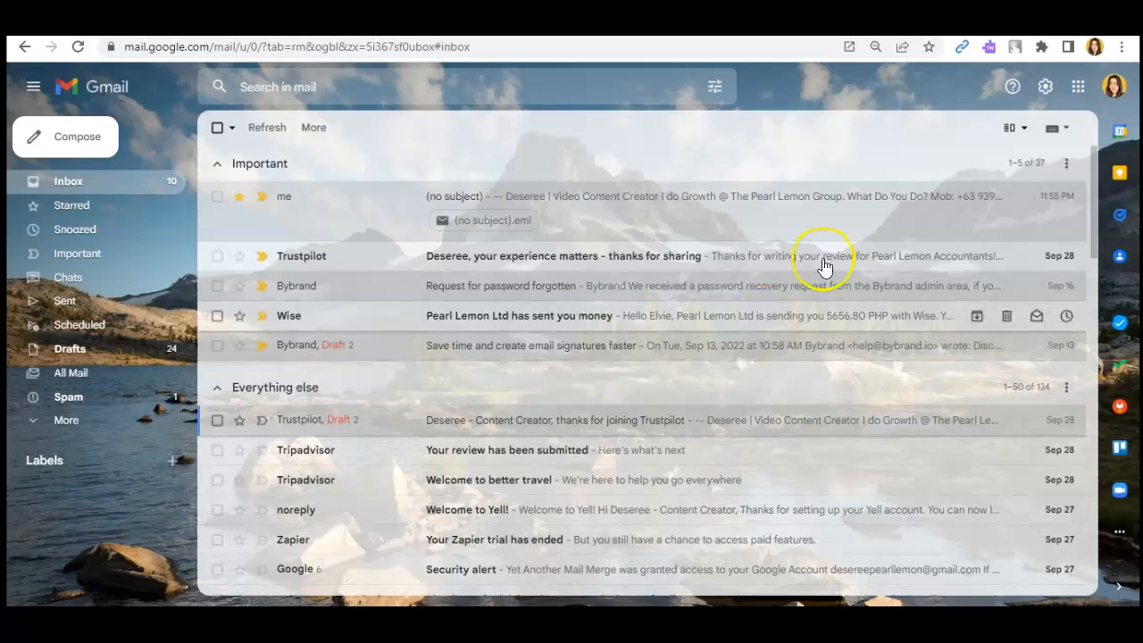
Open quick settings from the gear icon and choose 'See all settings'
{"action": "left_click", "coordinate": [1044, 86]}
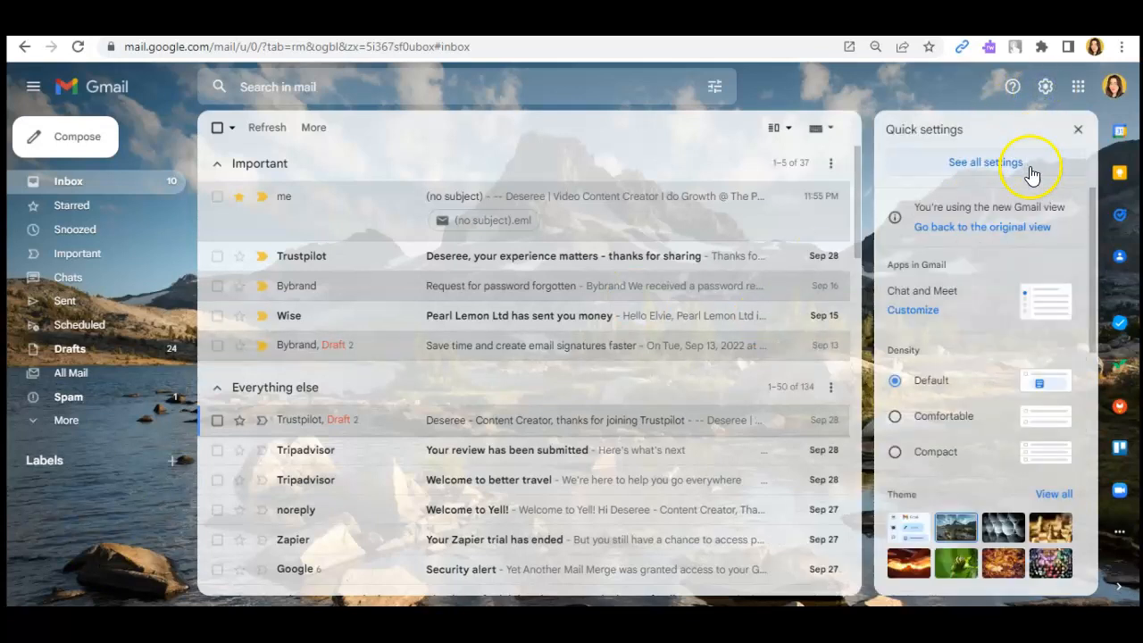
{"action": "left_click", "coordinate": [986, 162]}
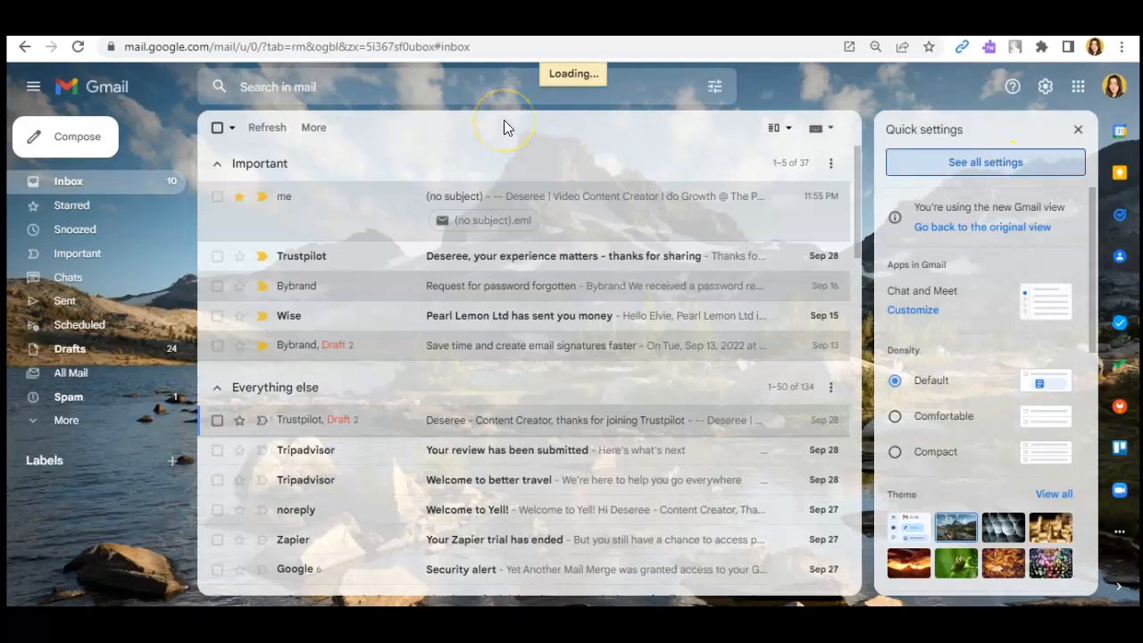
Go to the full settings page and its Inbox tab, showing Important first
{"action": "left_click", "coordinate": [986, 161]}
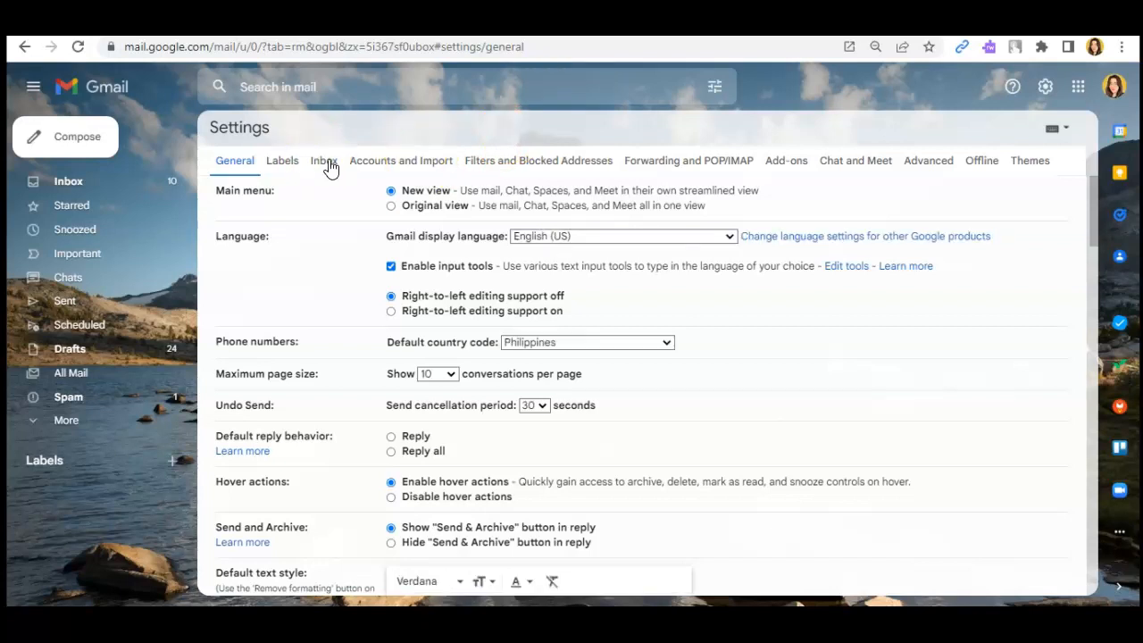
{"action": "left_click", "coordinate": [323, 161]}
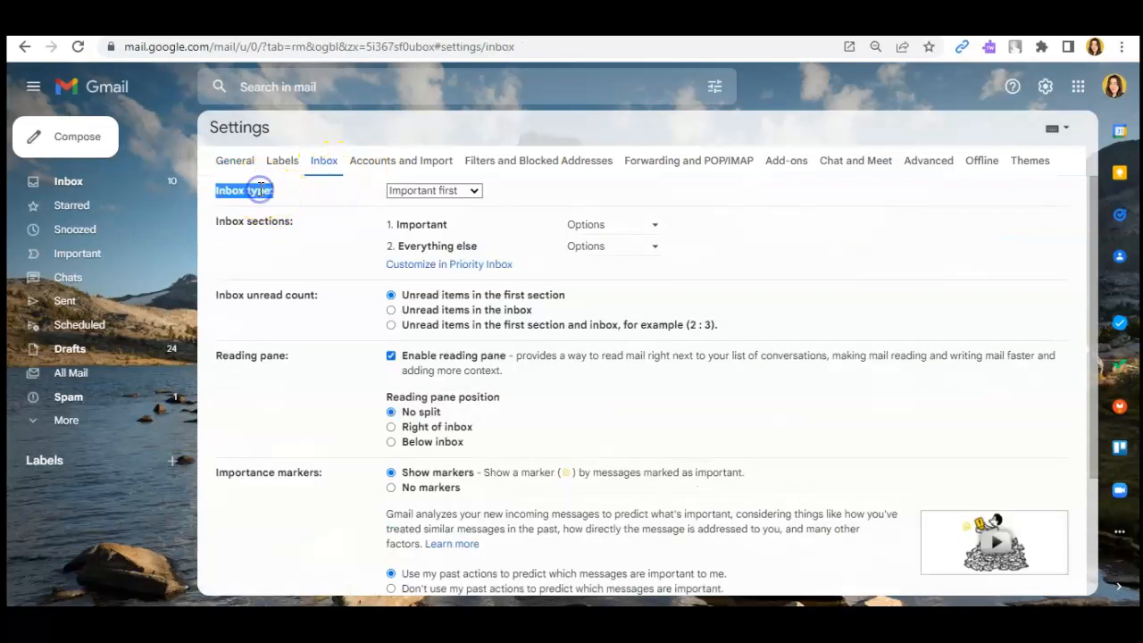
Switch the inbox type from Important first to Priority Inbox
{"action": "left_click", "coordinate": [433, 190]}
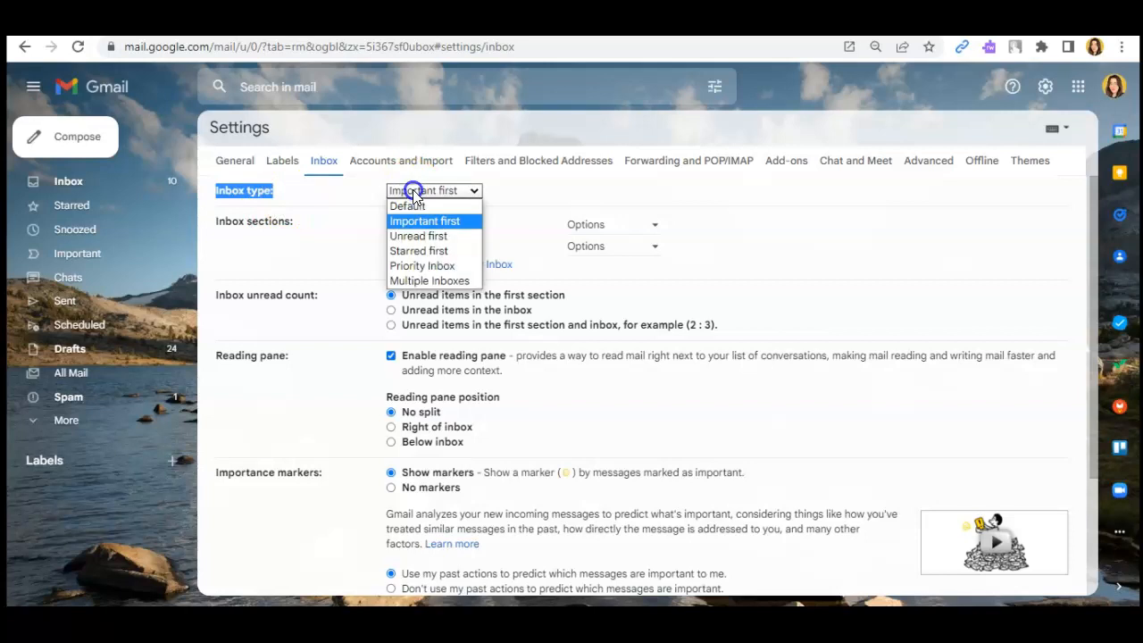
{"action": "mouse_move", "coordinate": [422, 265]}
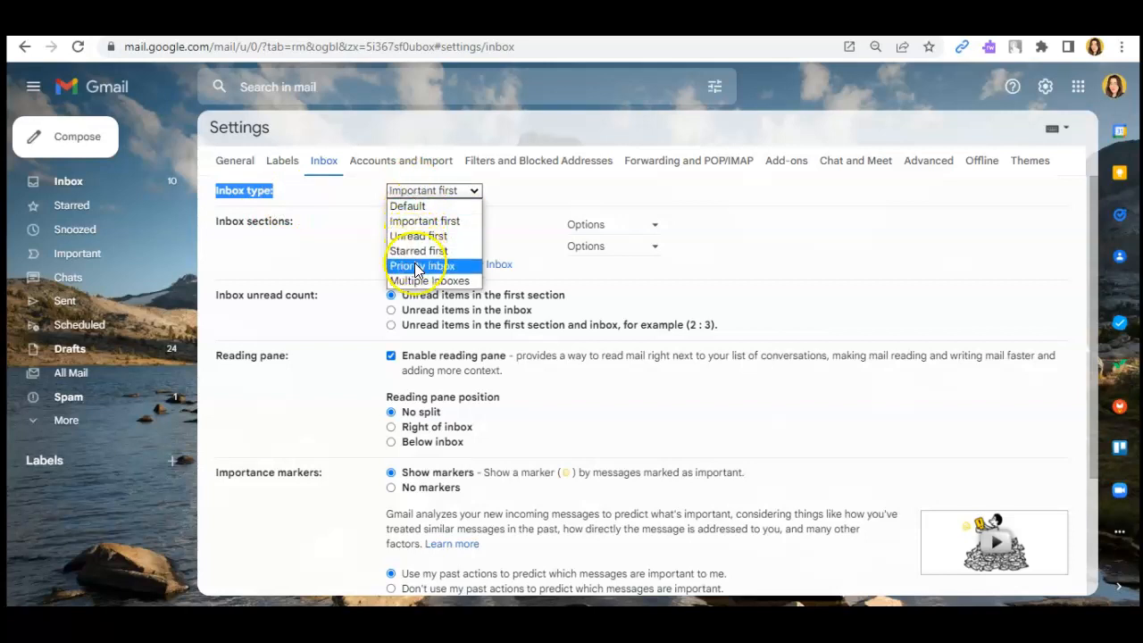
{"action": "left_click", "coordinate": [427, 265]}
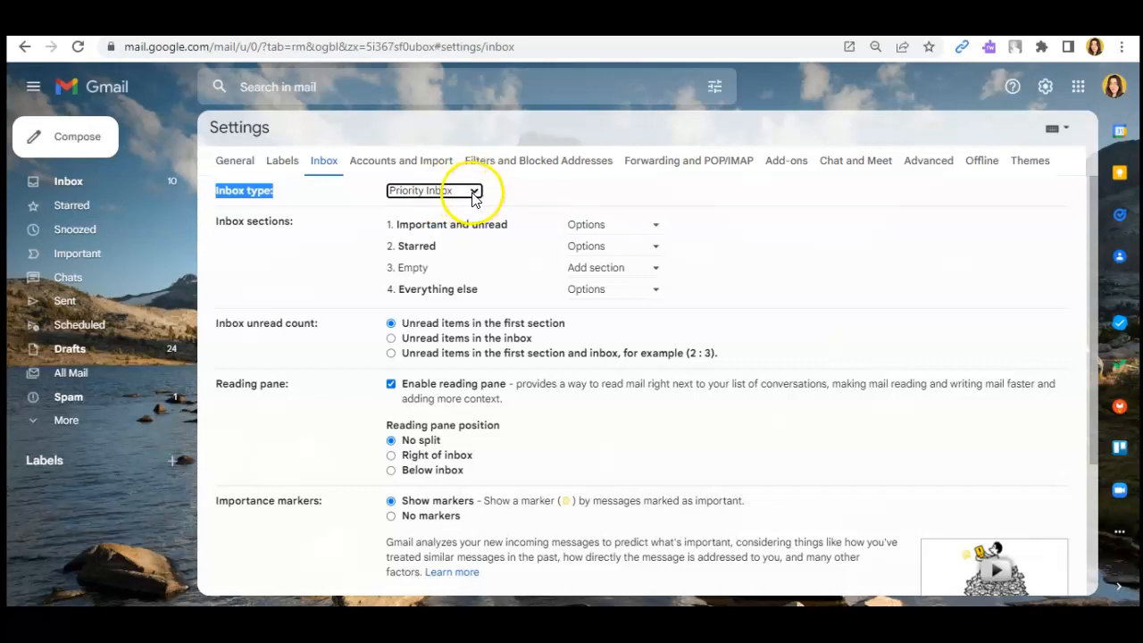
{"action": "left_click", "coordinate": [613, 224]}
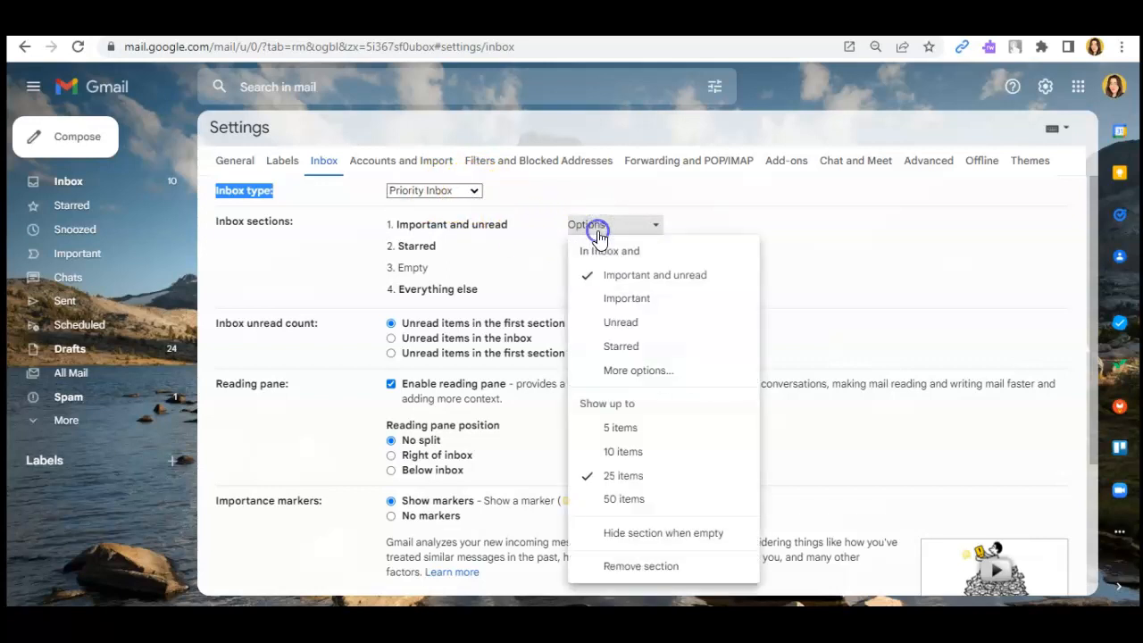
{"action": "mouse_move", "coordinate": [895, 288]}
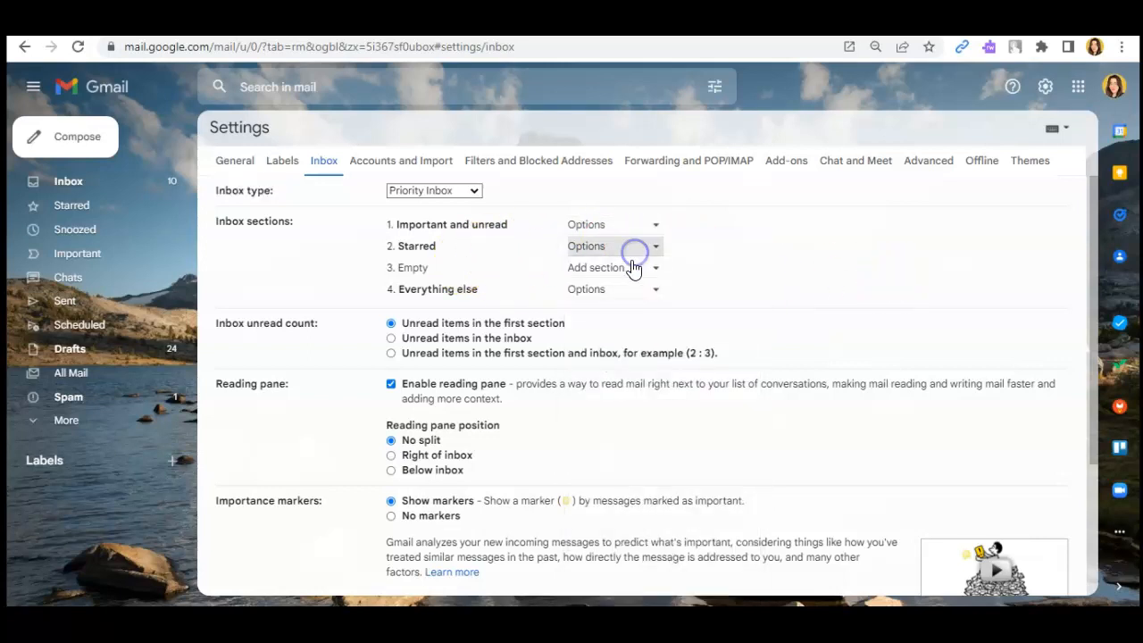
Review the Important and unread and Starred section options, then save the changes
{"action": "left_click", "coordinate": [614, 246]}
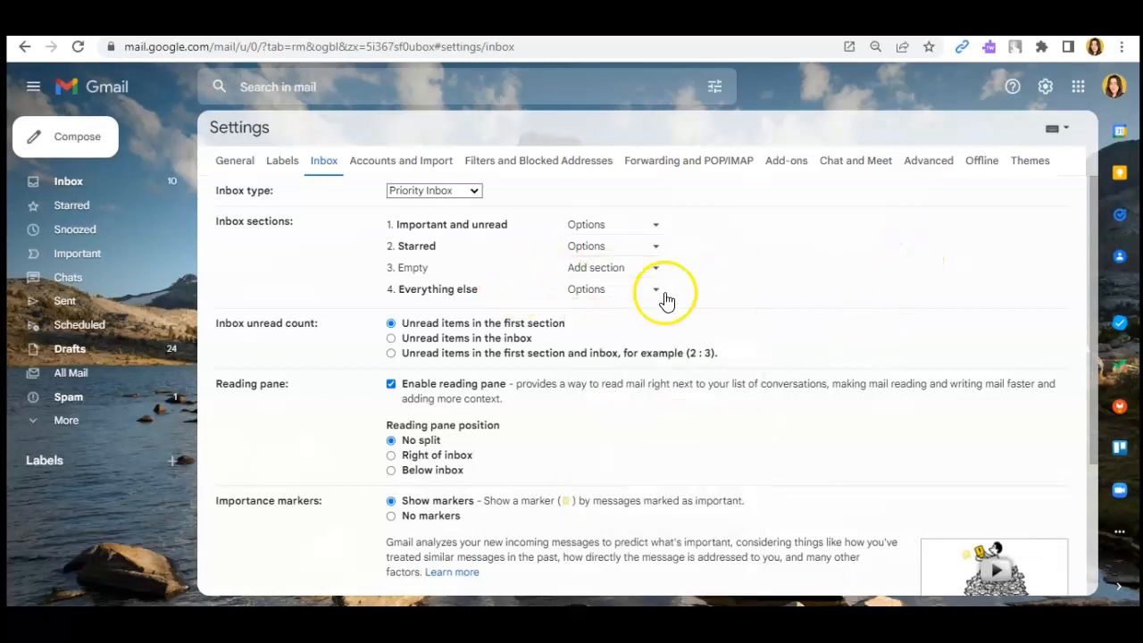
{"action": "left_click", "coordinate": [654, 224]}
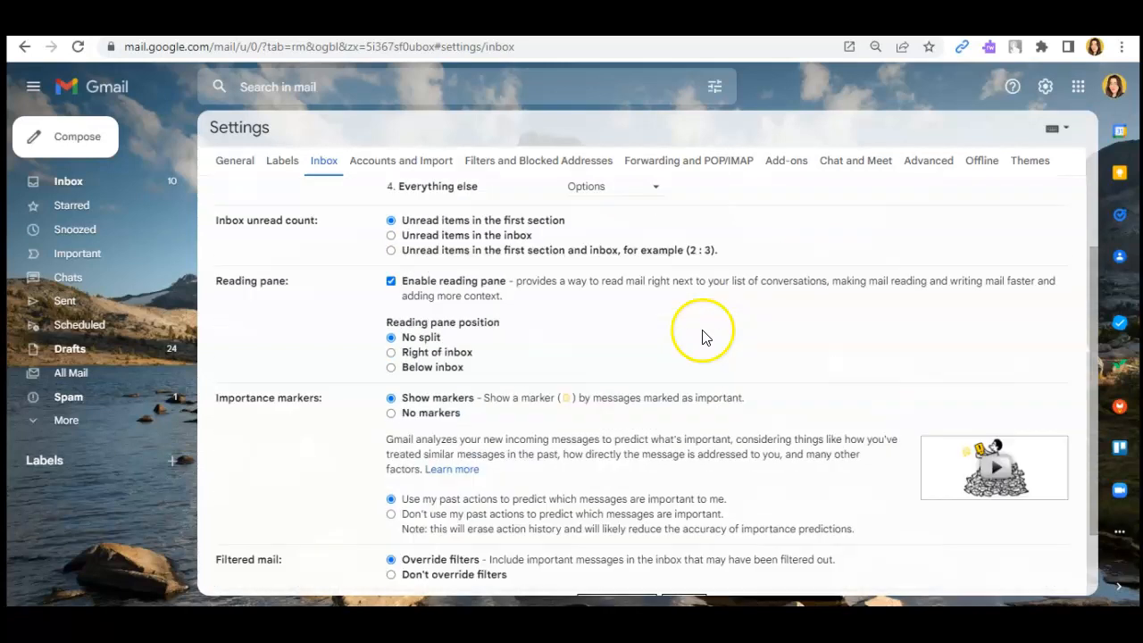
{"action": "scroll", "scroll_direction": "down", "scroll_amount": 3}
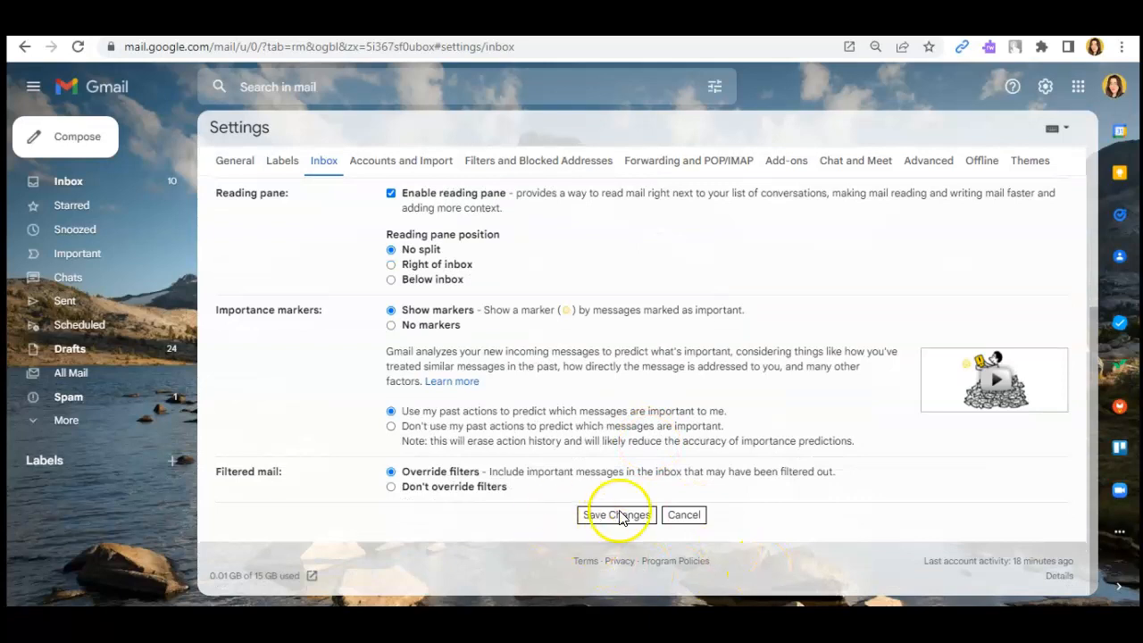
{"action": "left_click", "coordinate": [616, 514]}
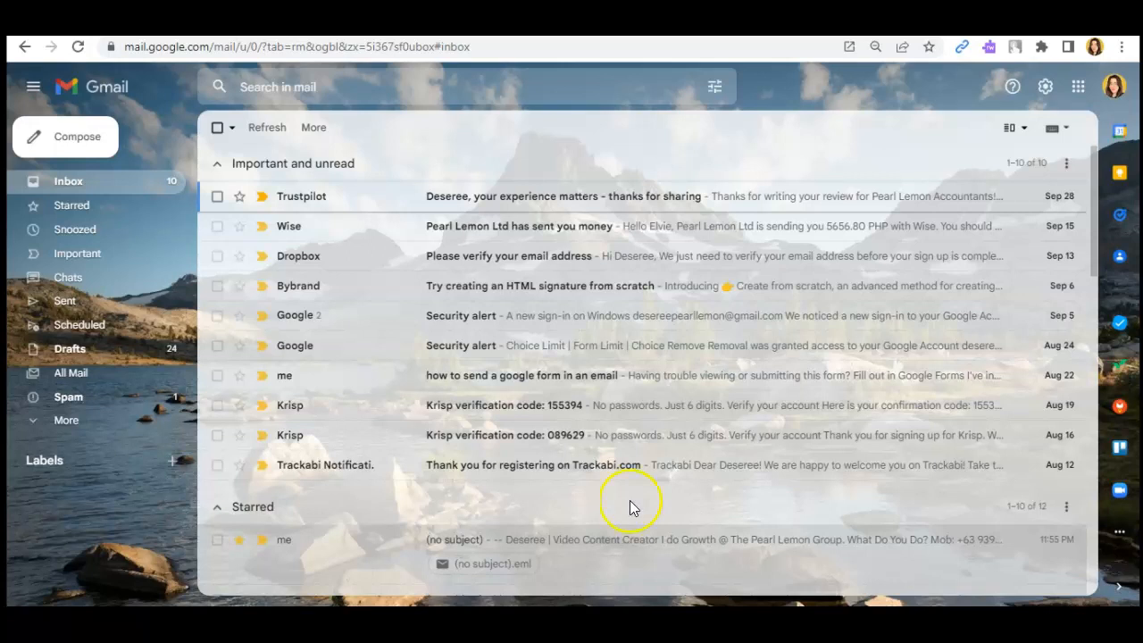
{"action": "mouse_move", "coordinate": [374, 388]}
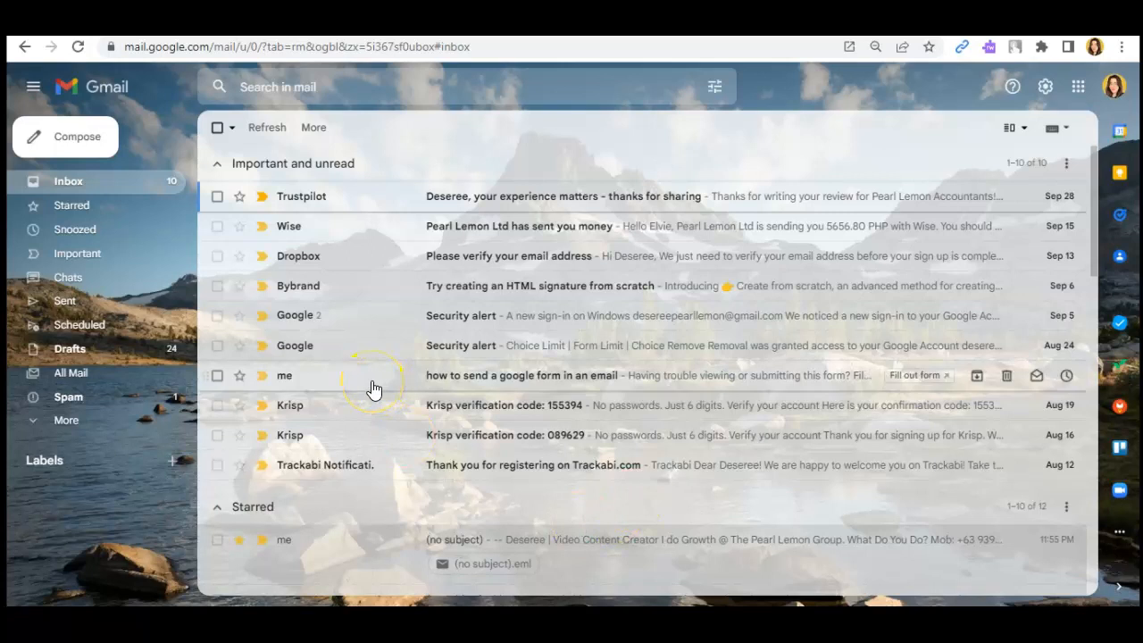